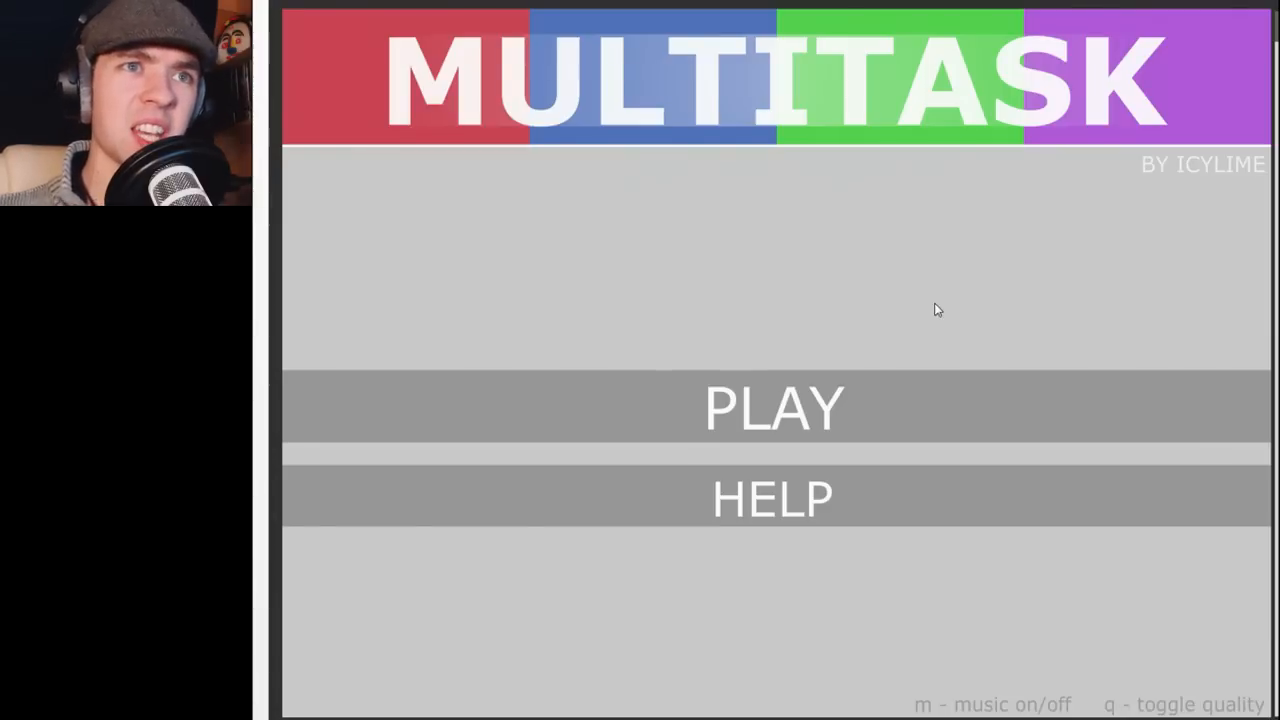
mouse_move(923, 270)
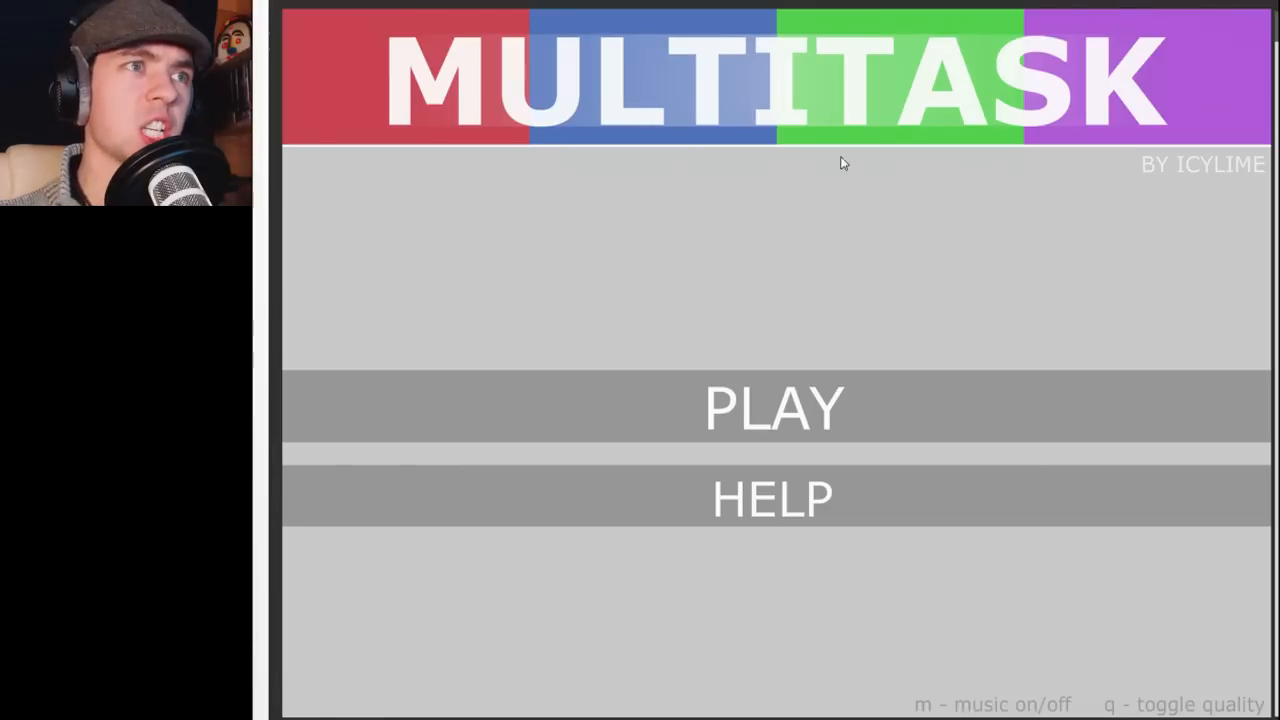
mouse_move(748, 310)
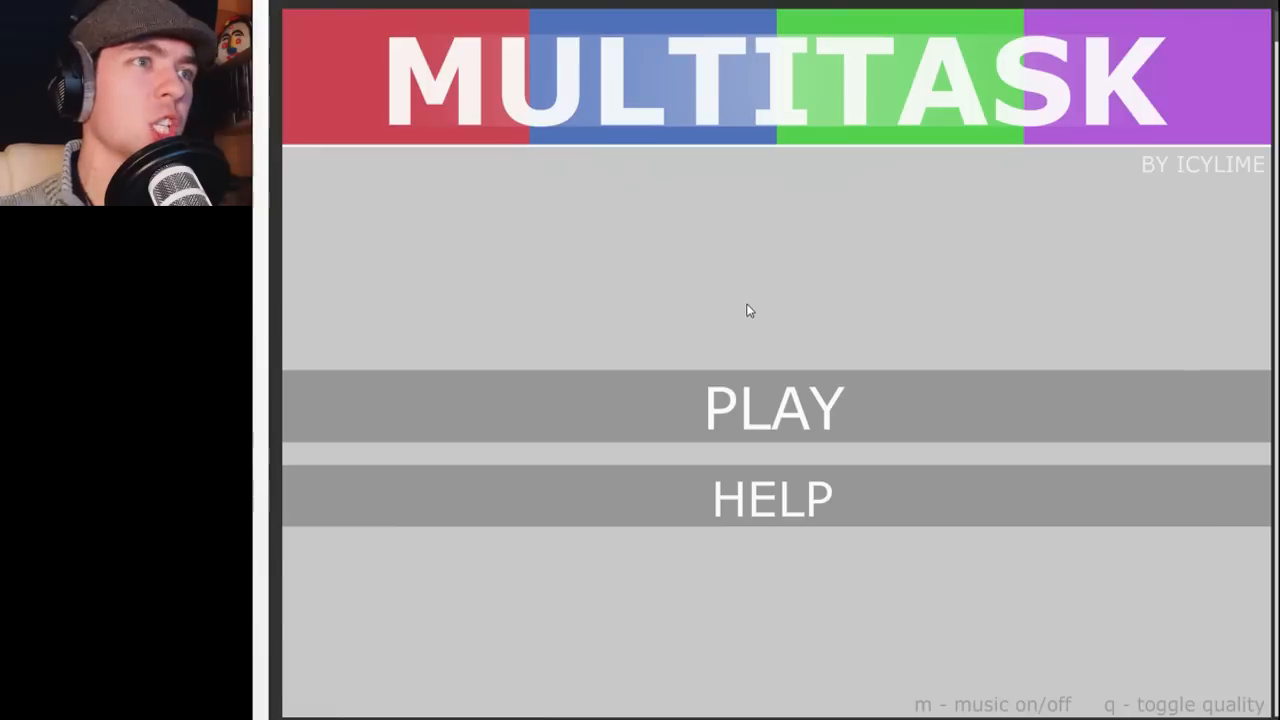
mouse_move(762, 405)
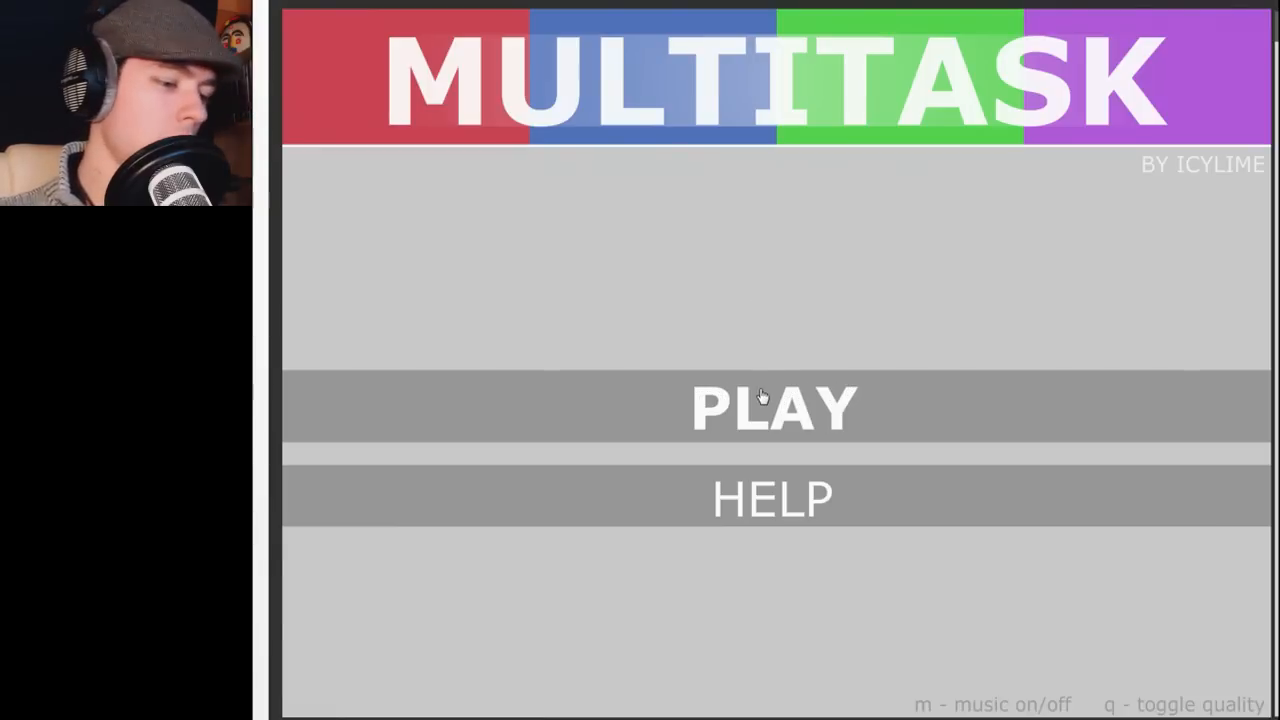
mouse_move(770, 338)
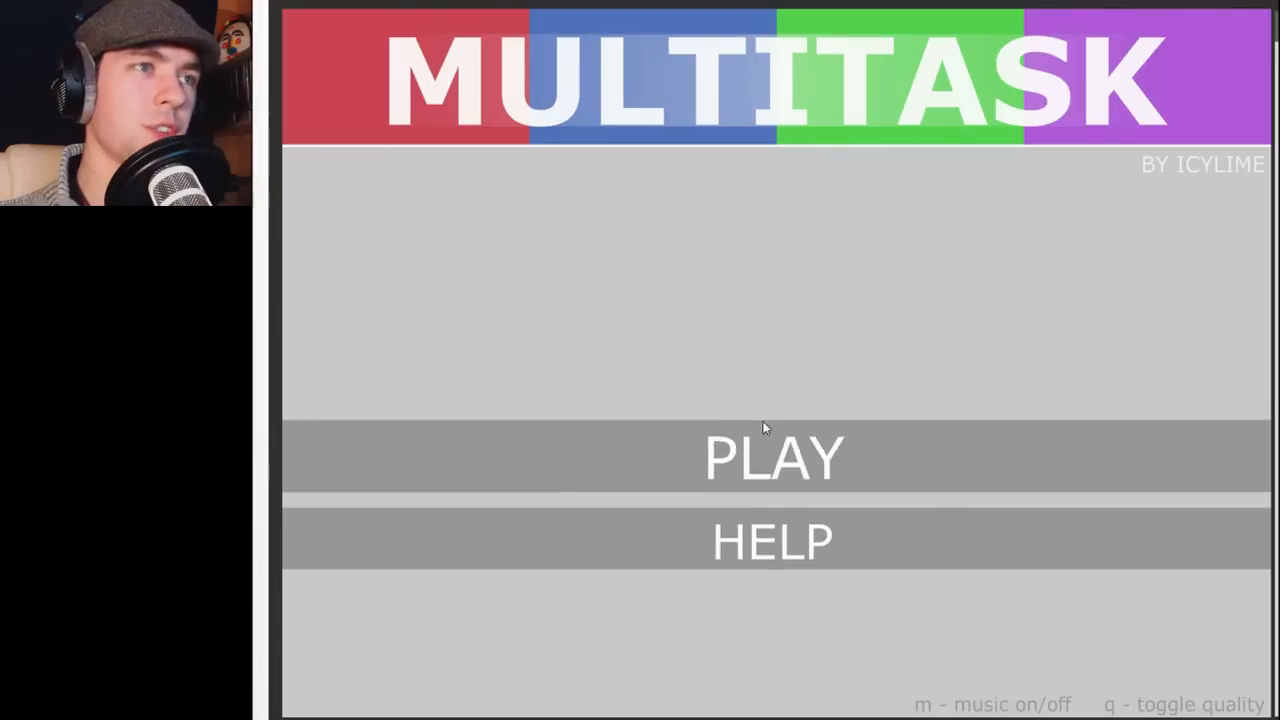
- Start a new game and dismiss the ball-balancing instructions to begin play
click(774, 456)
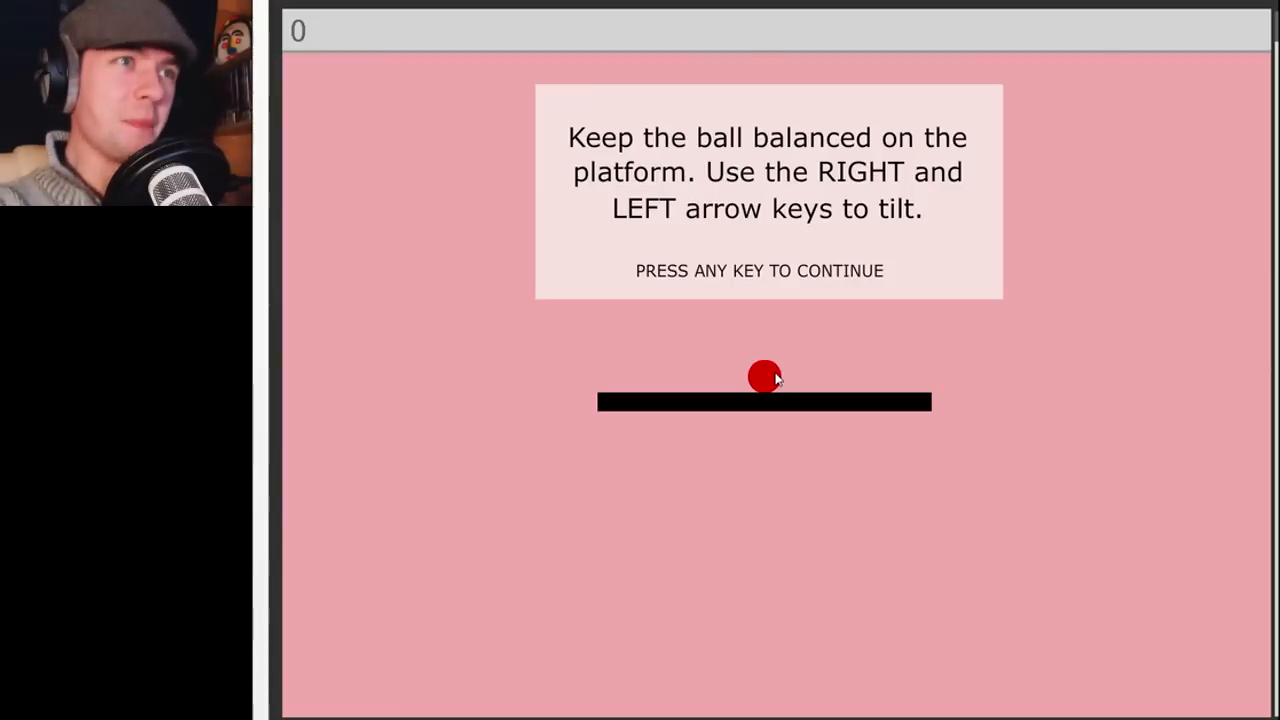
key(space)
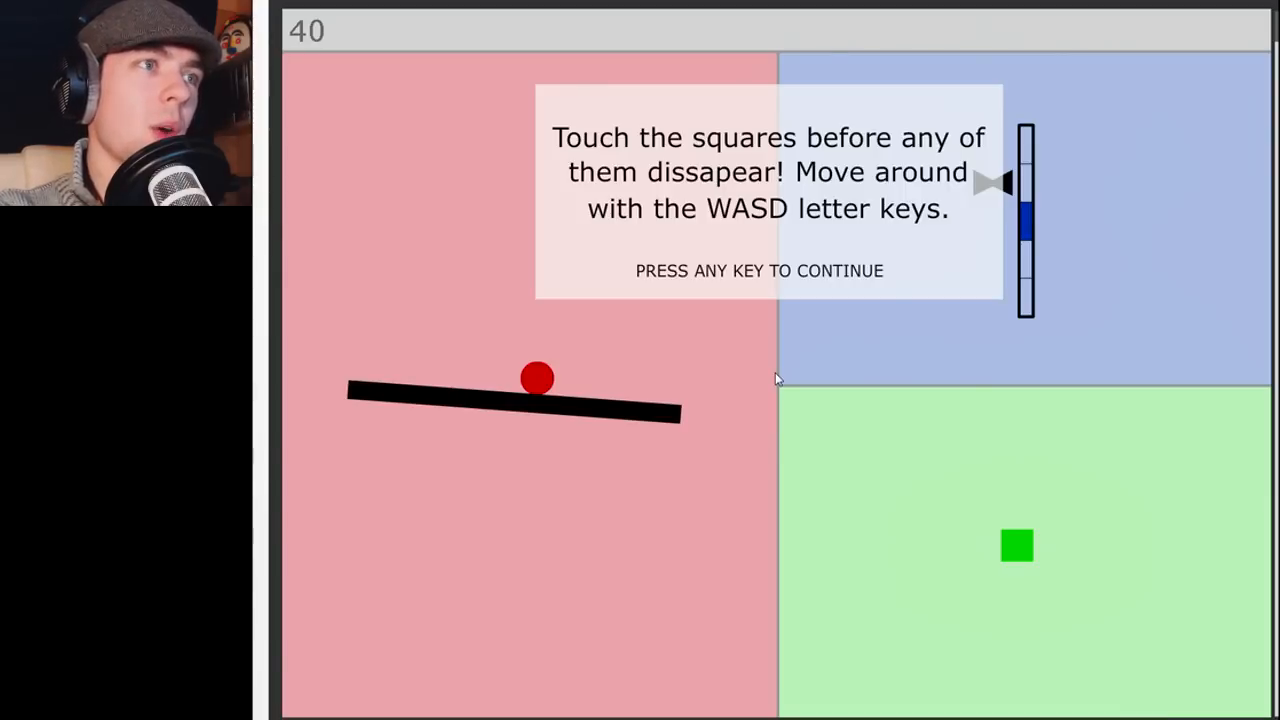
key(space)
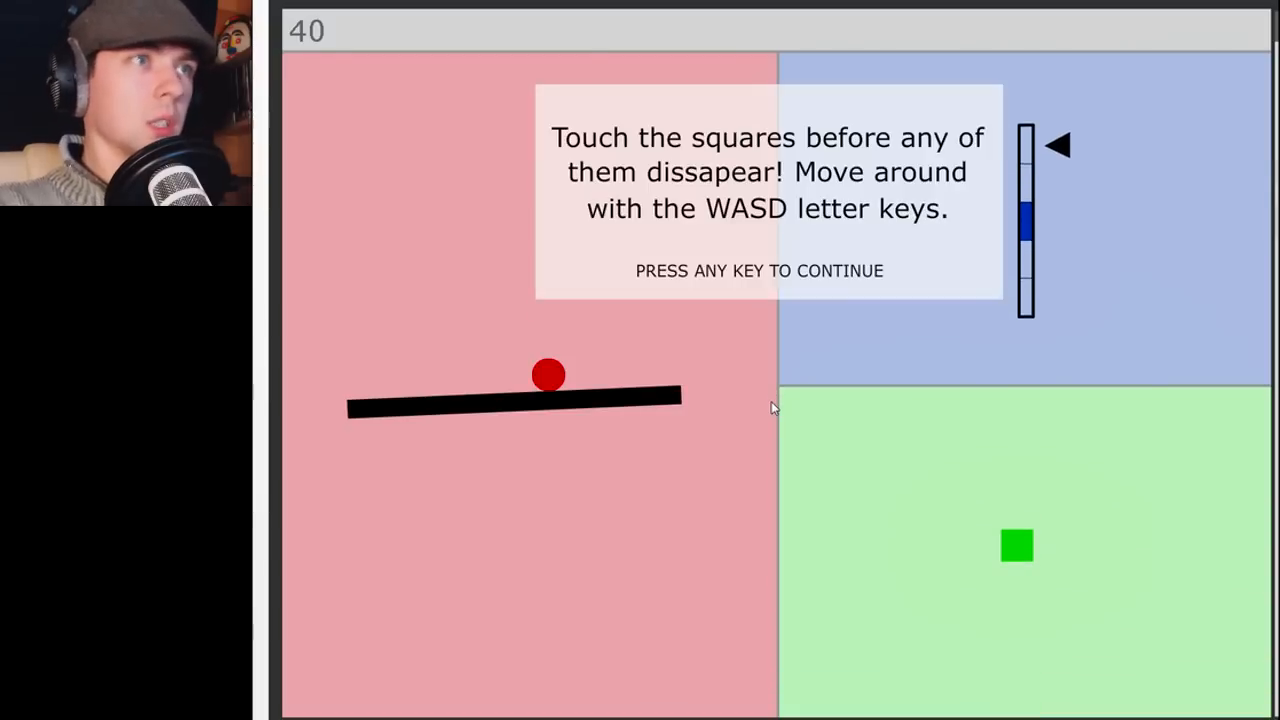
- Dismiss the square-touching instructions and resume play until the round ends
key(space)
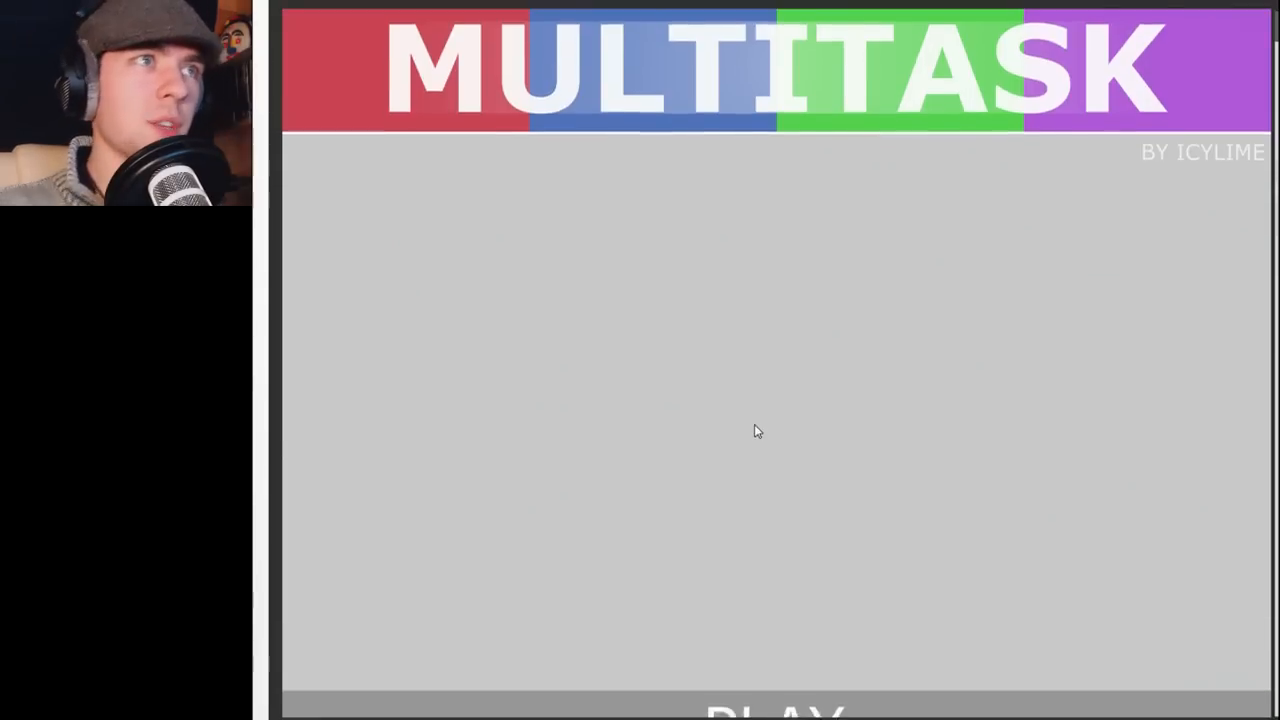
click(764, 715)
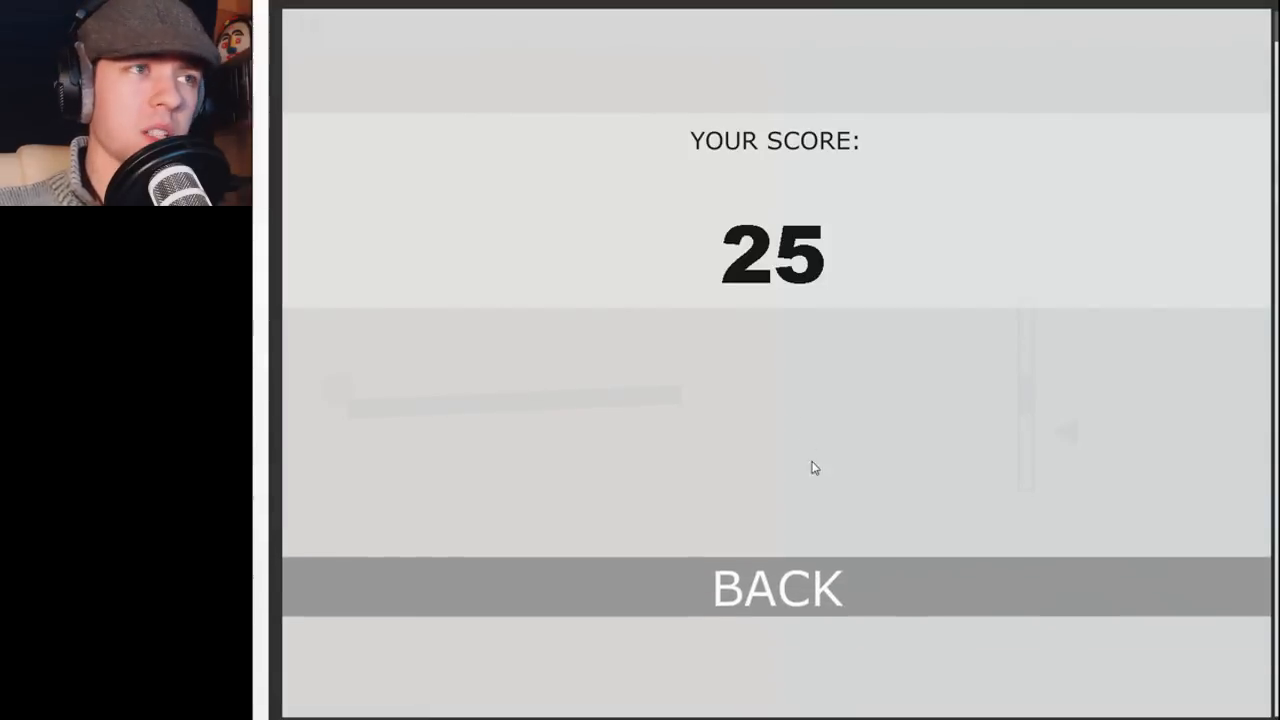
- Leave the score screen for the title menu and start a new game
click(780, 588)
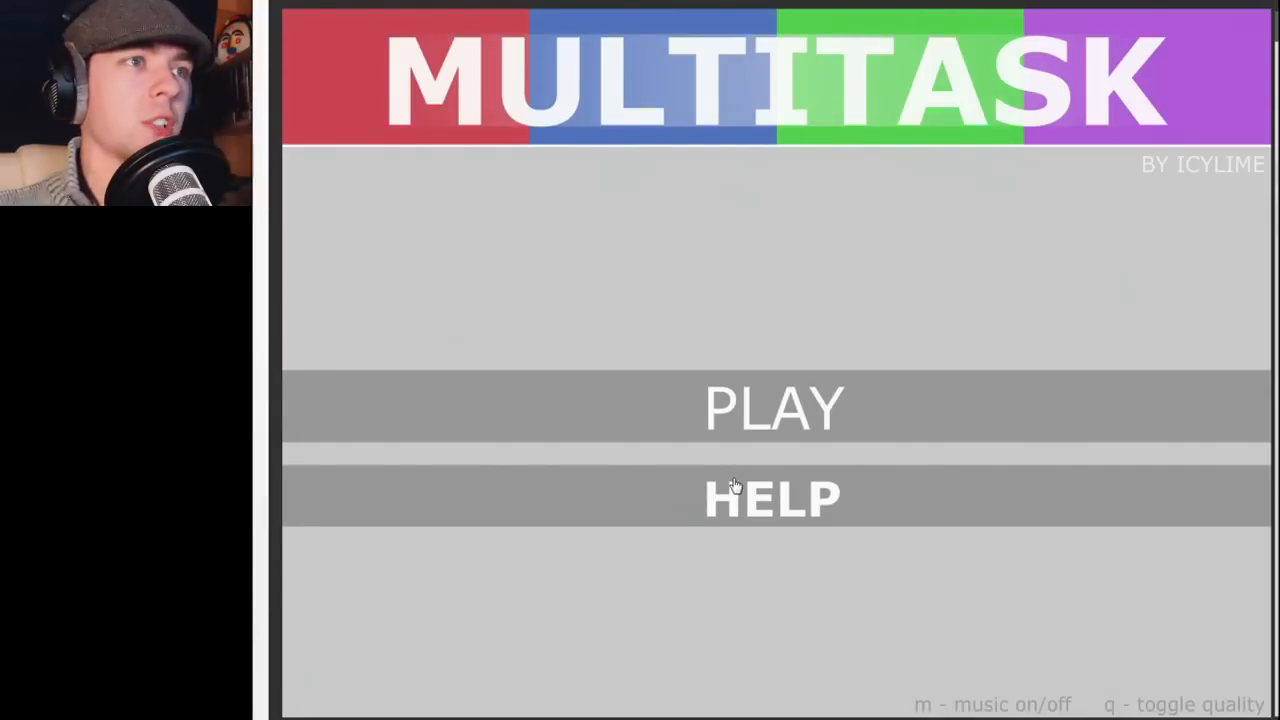
click(774, 408)
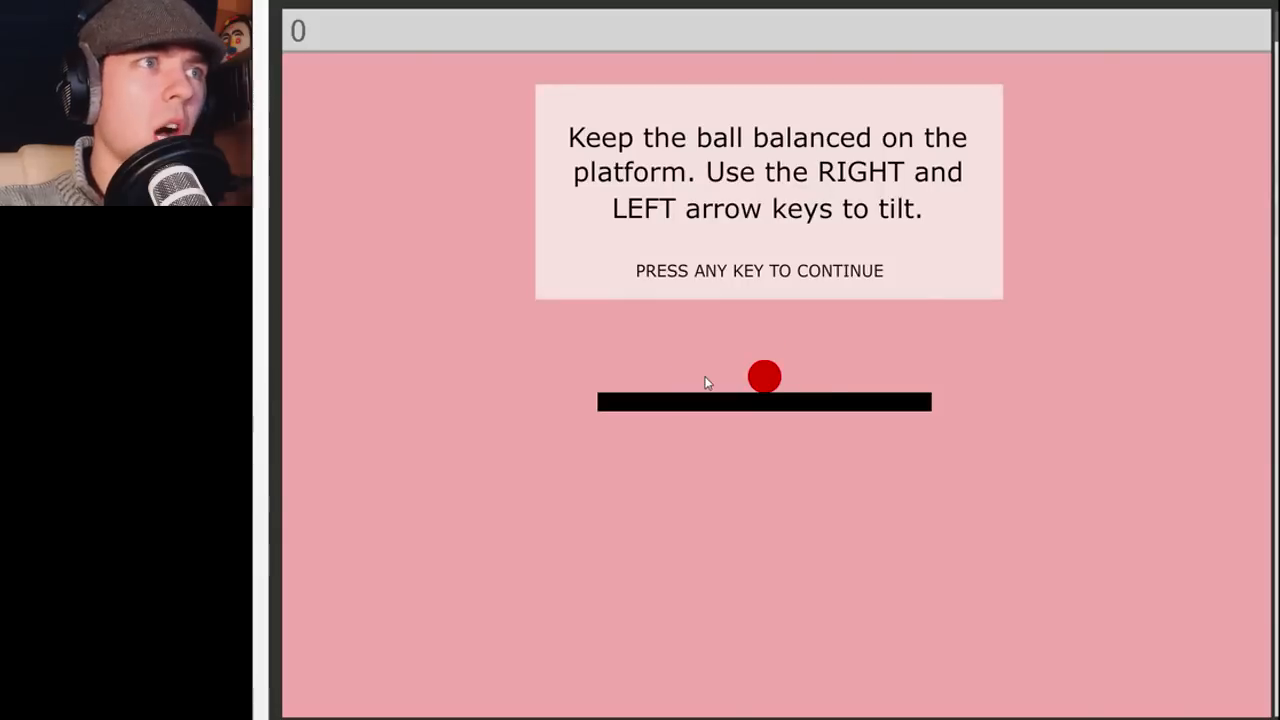
key(space)
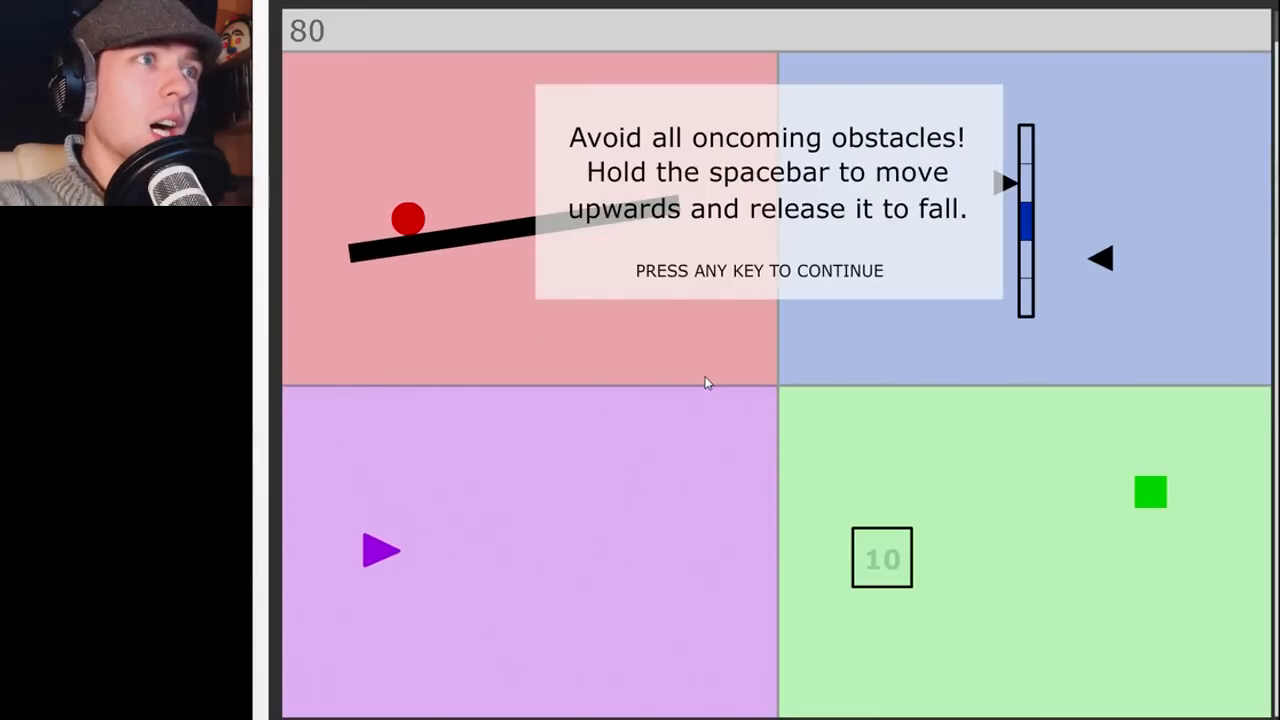
key(space)
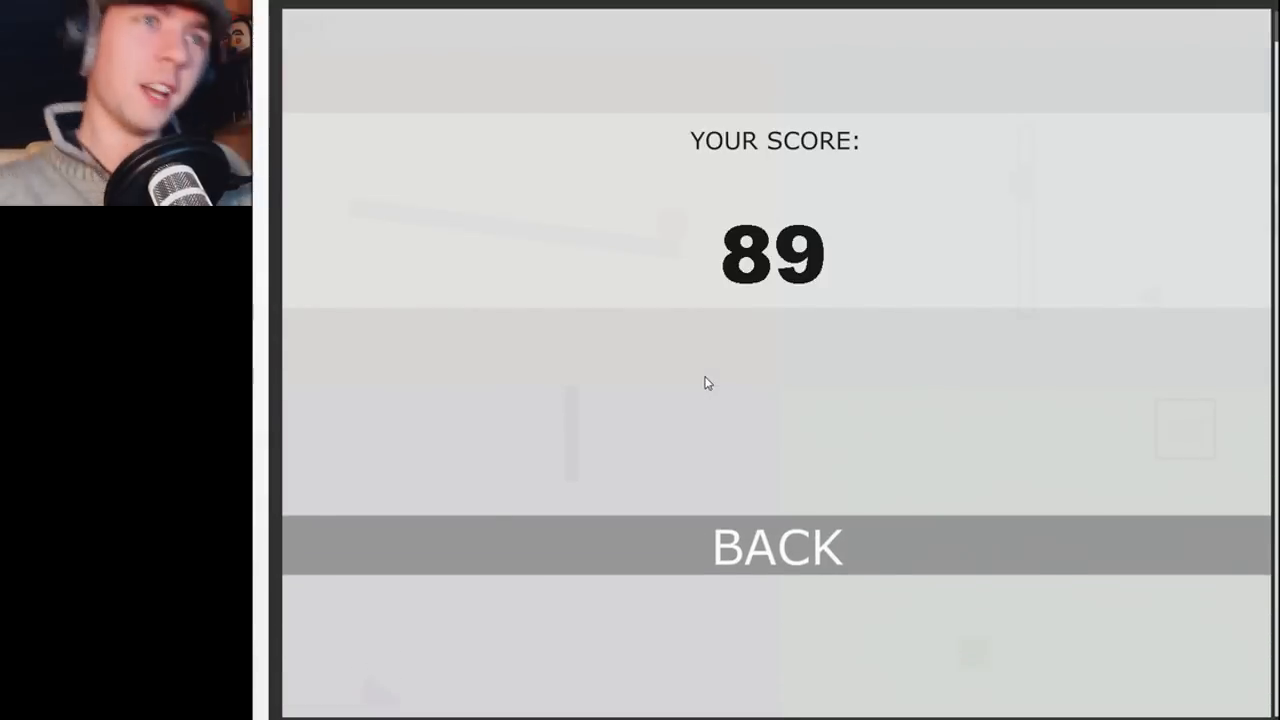
mouse_move(735, 573)
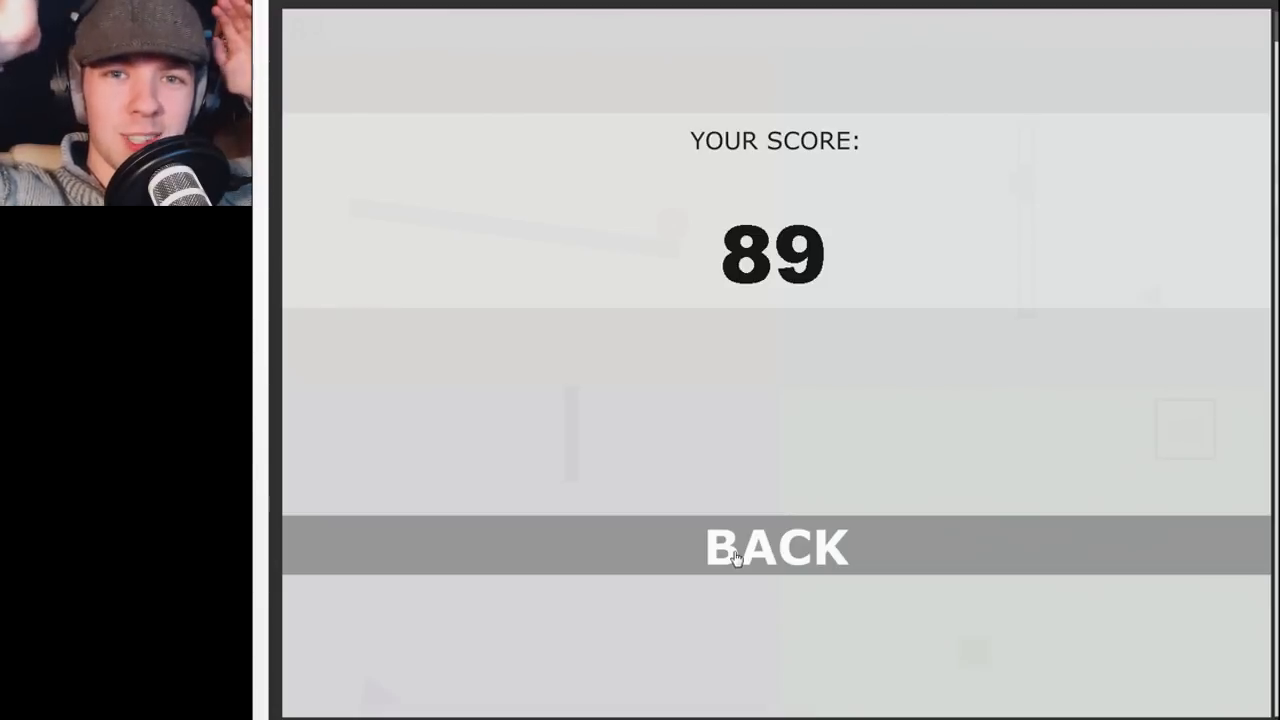
- Return to the title menu, then dismiss the balancing instructions to start playing
click(740, 550)
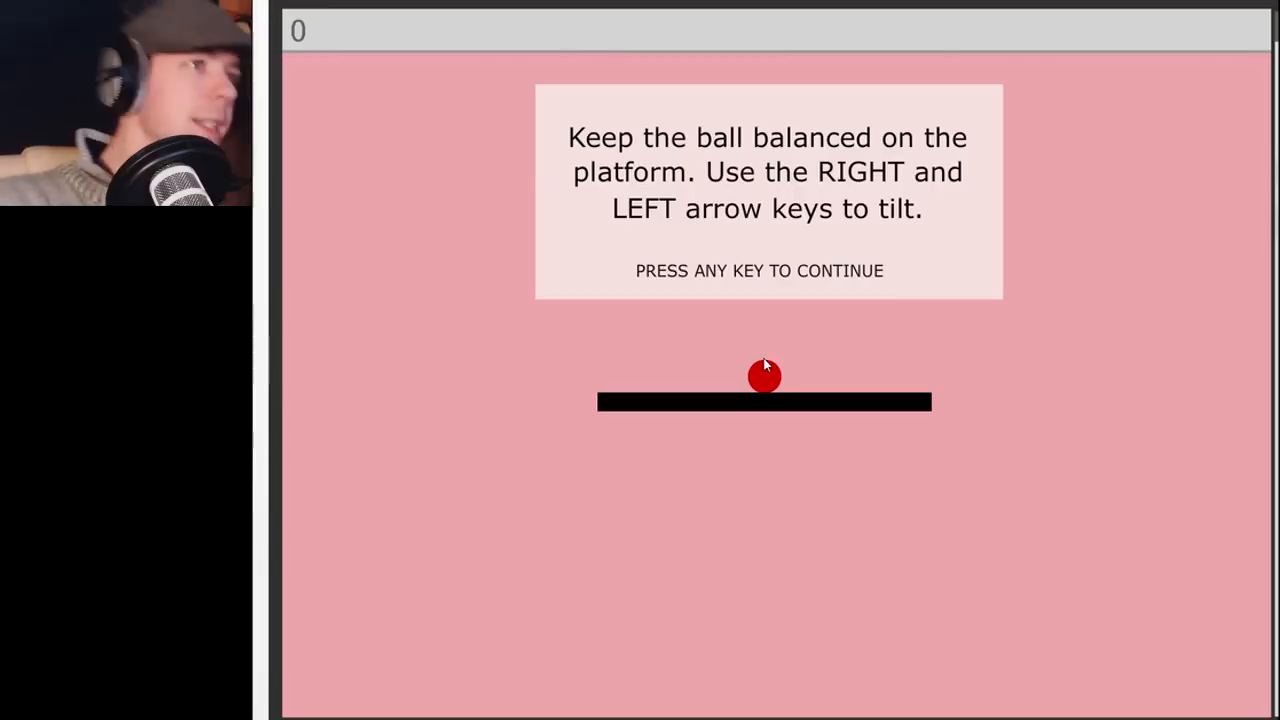
key(space)
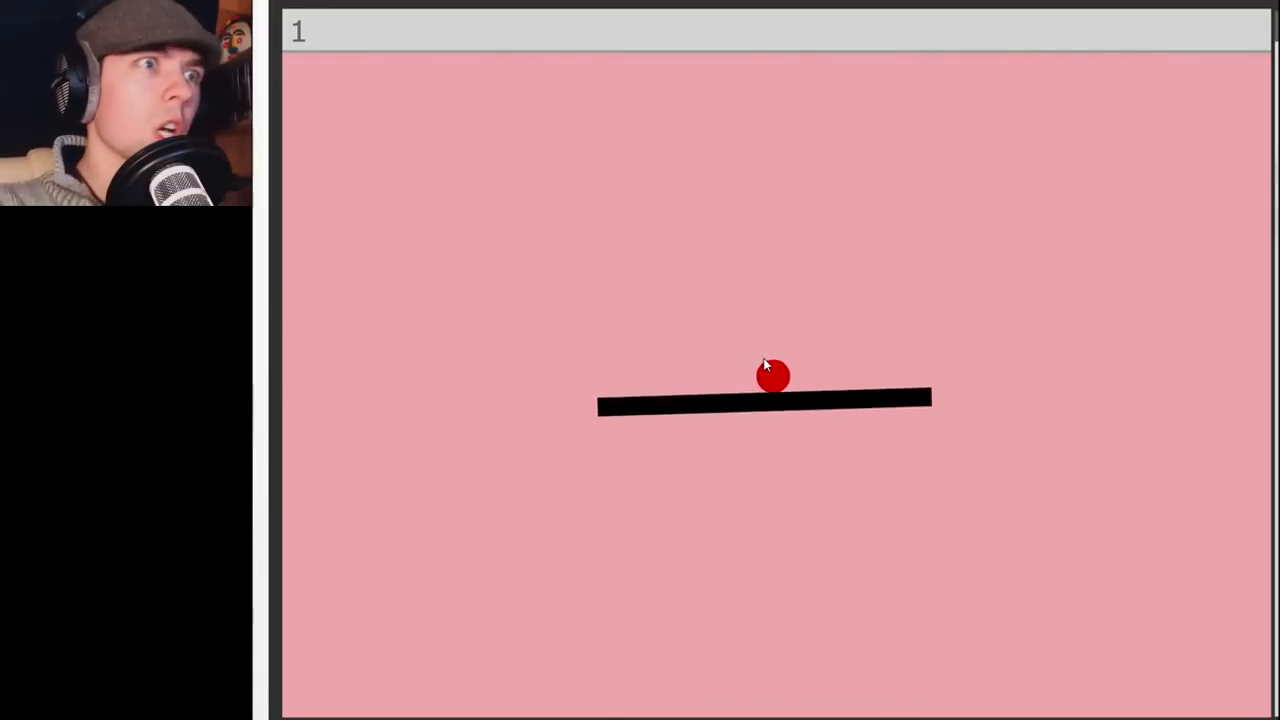